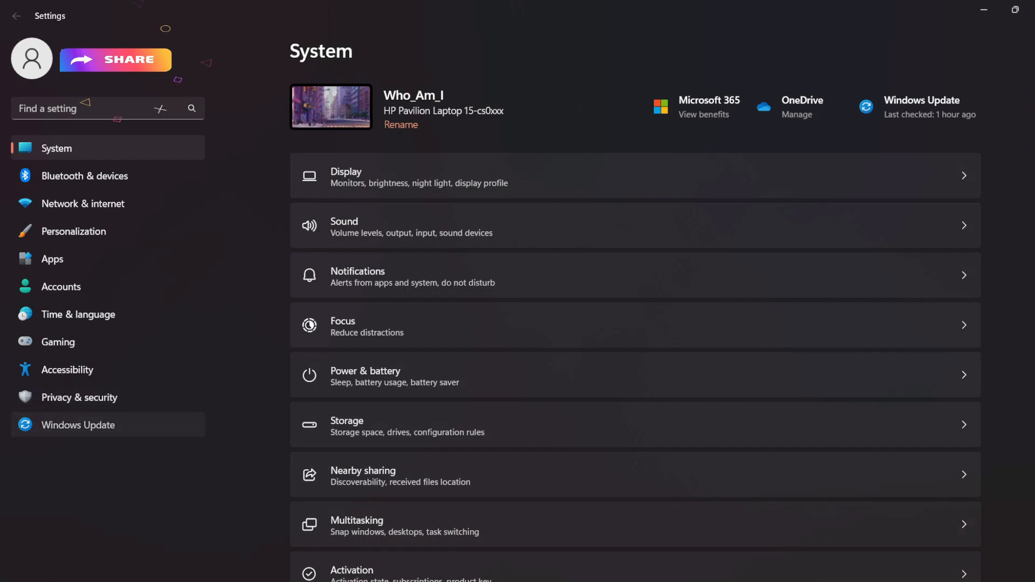
- Go to the Windows Update page showing the available 2022-09 cumulative update
left_click(77, 425)
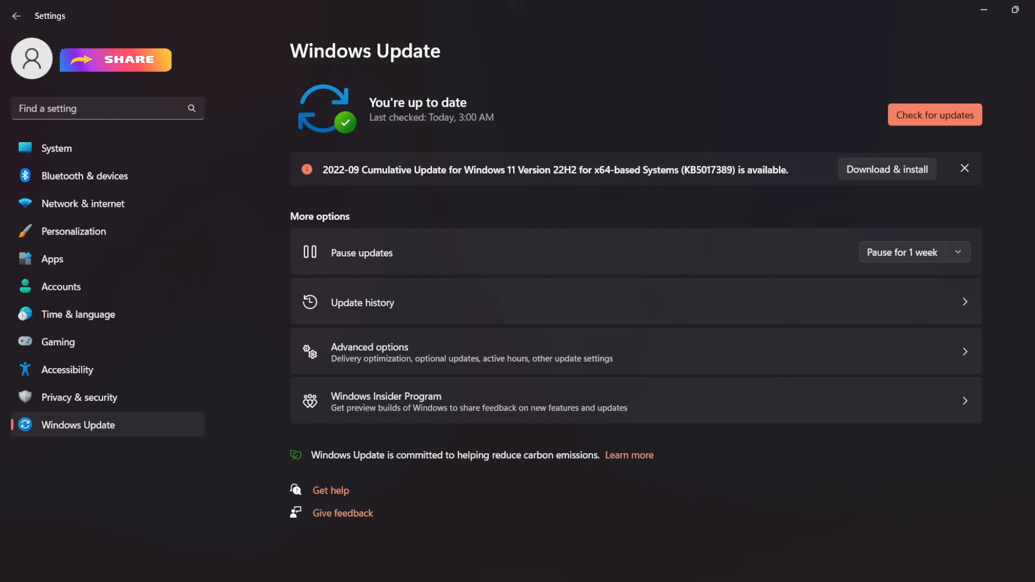
left_click(887, 169)
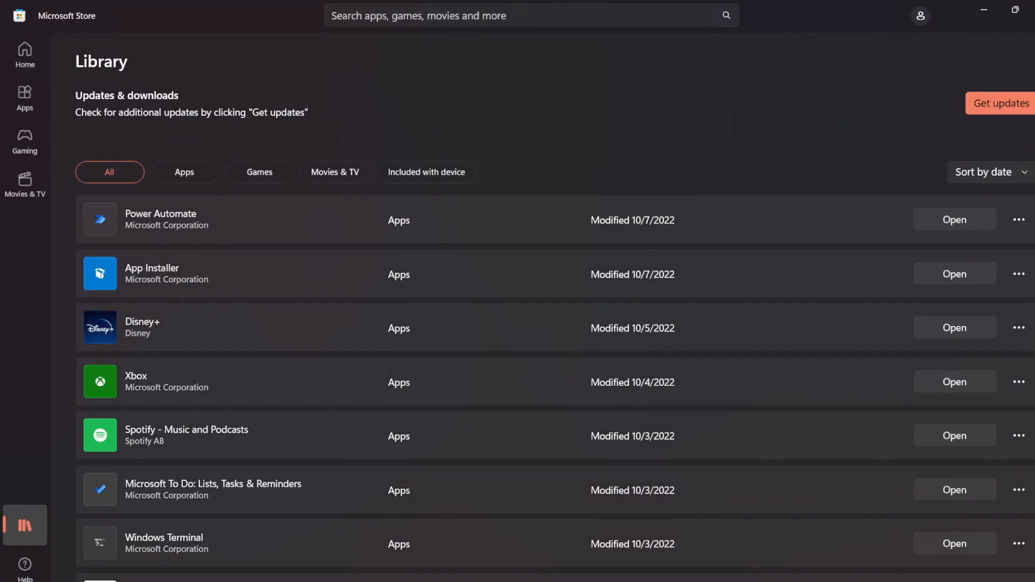
- Scroll the Library list to reveal apps modified 9/30/2022 such as Office, Paint and Notepad
scroll("down", 3)
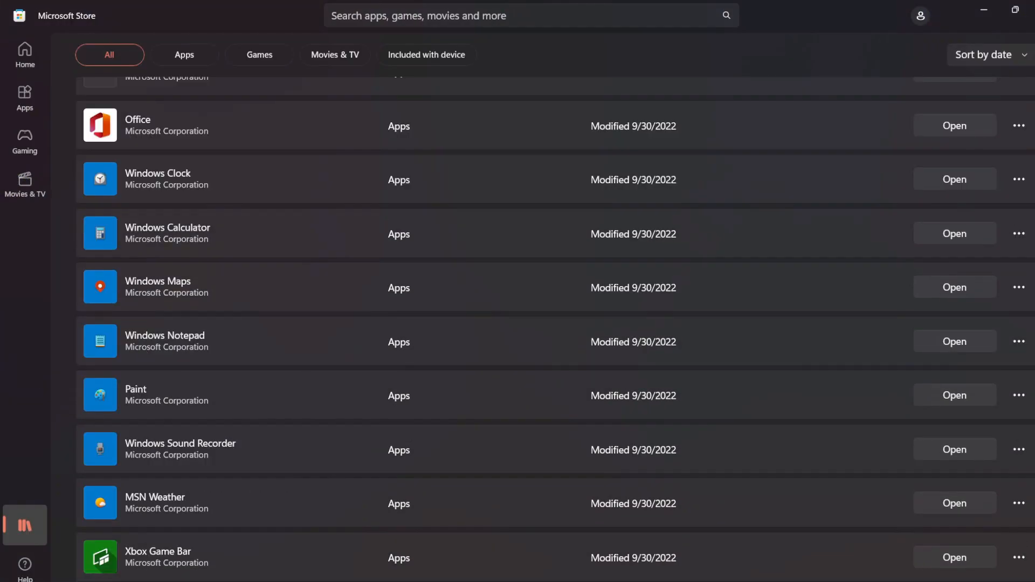